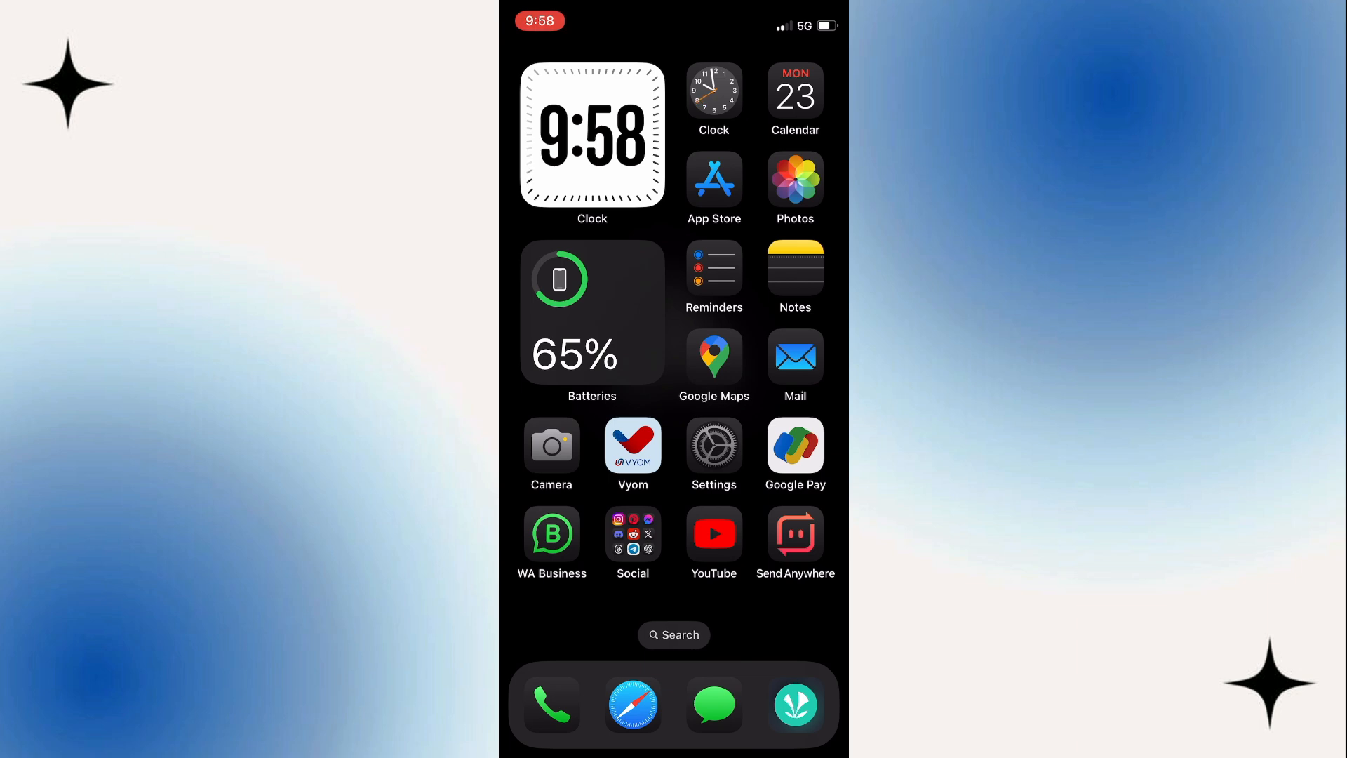
- Show the Phone call's Audio & Video microphone modes from Control Center, with Automatic current
left_click(551, 704)
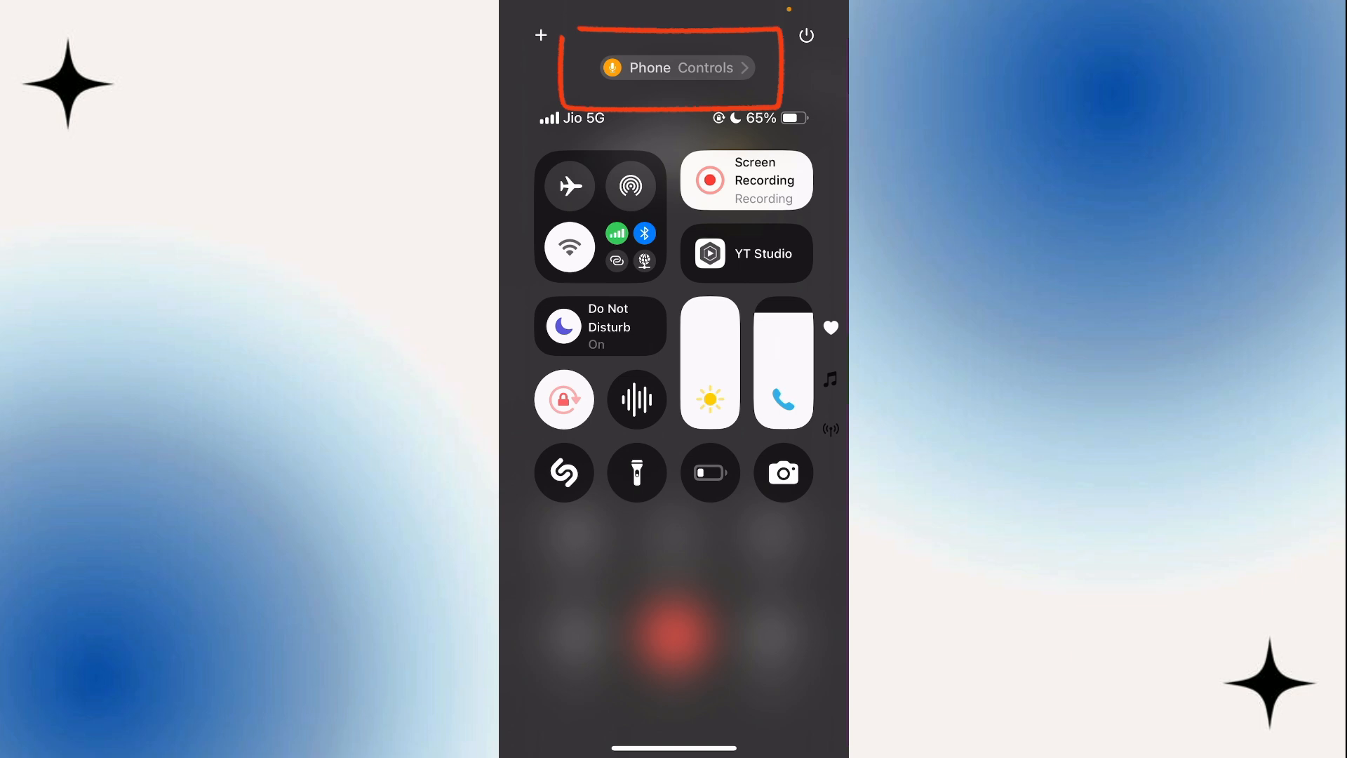
left_click(677, 68)
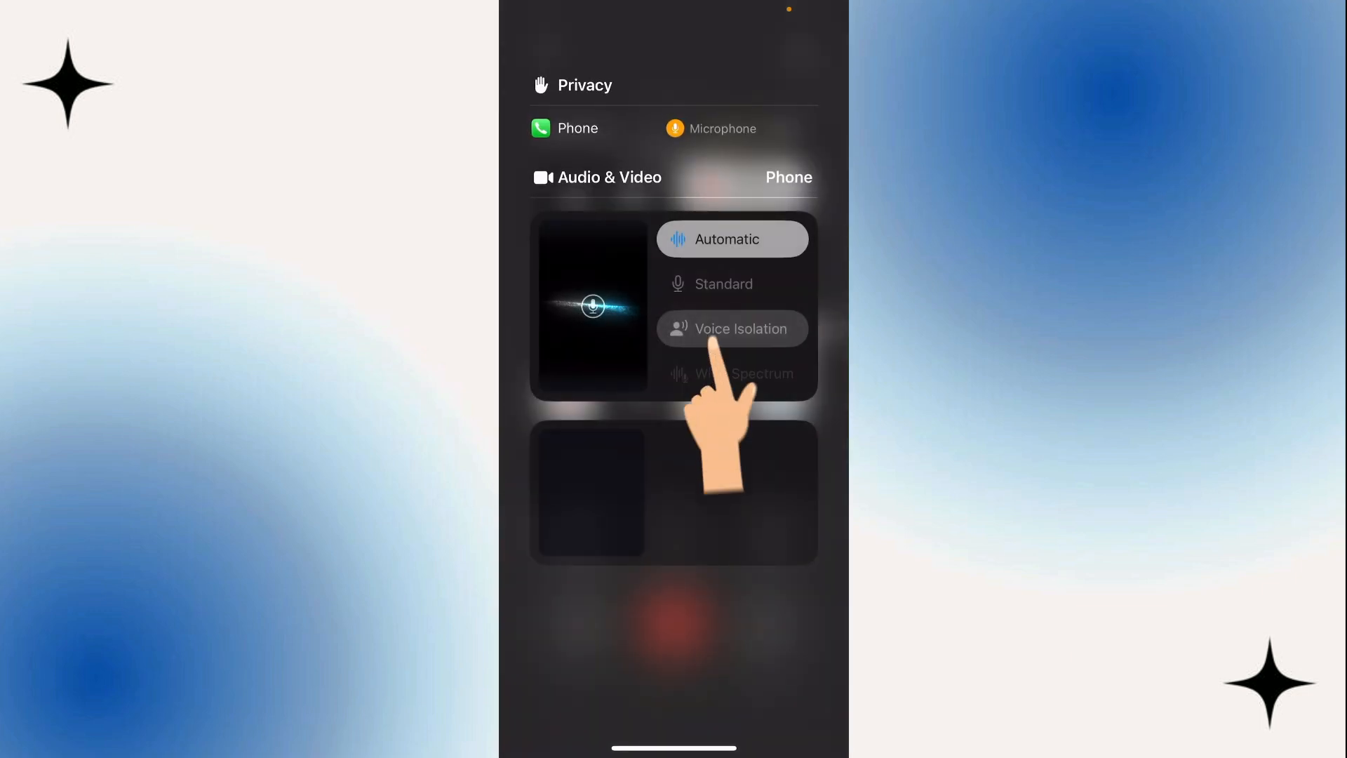
- Switch the call's microphone mode from Automatic to Voice Isolation
left_click(731, 329)
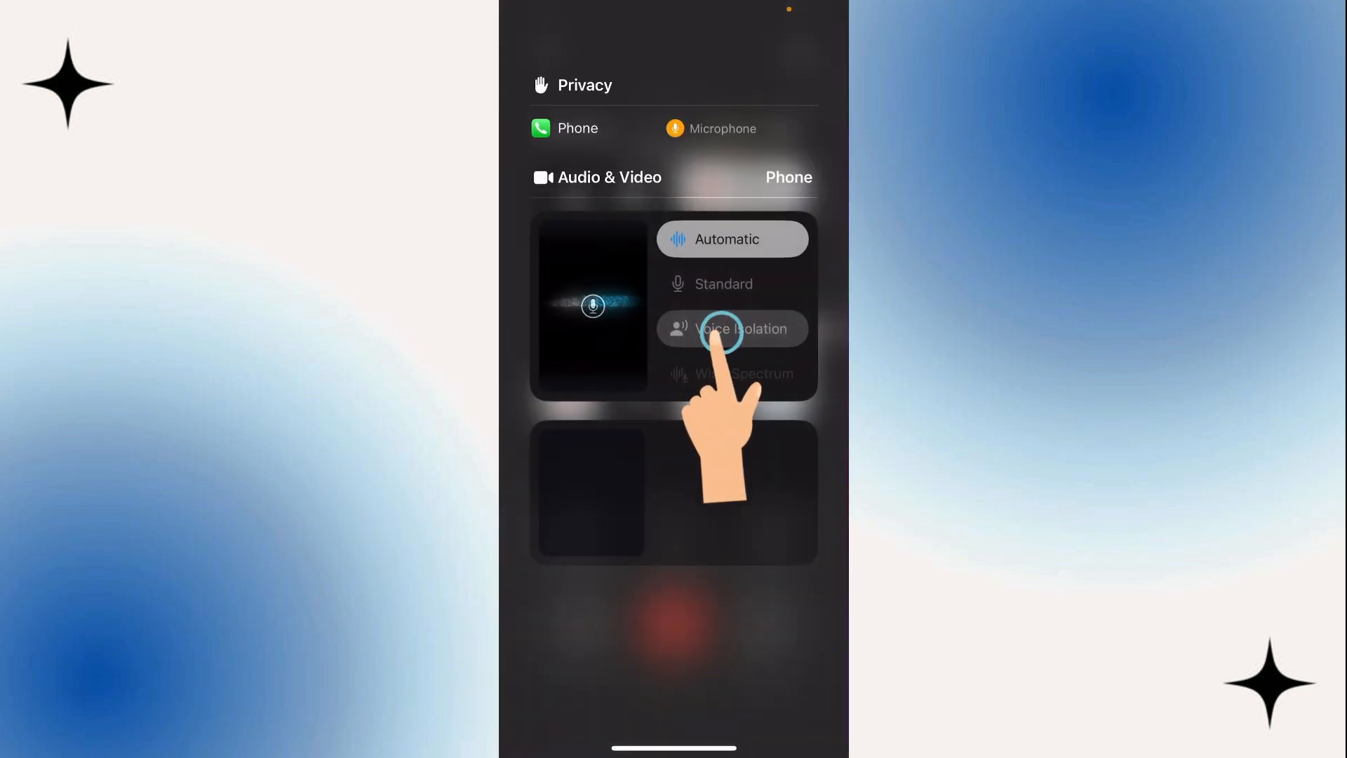
left_click(730, 328)
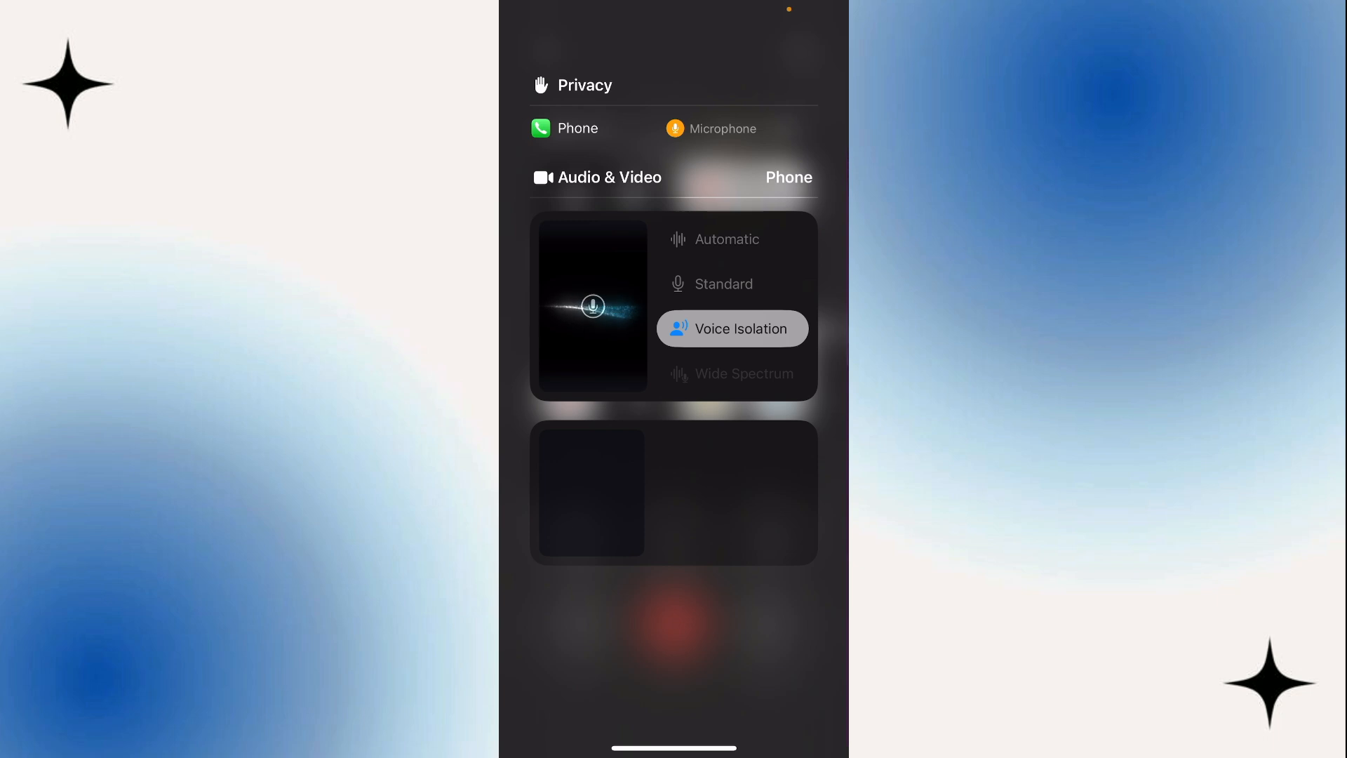